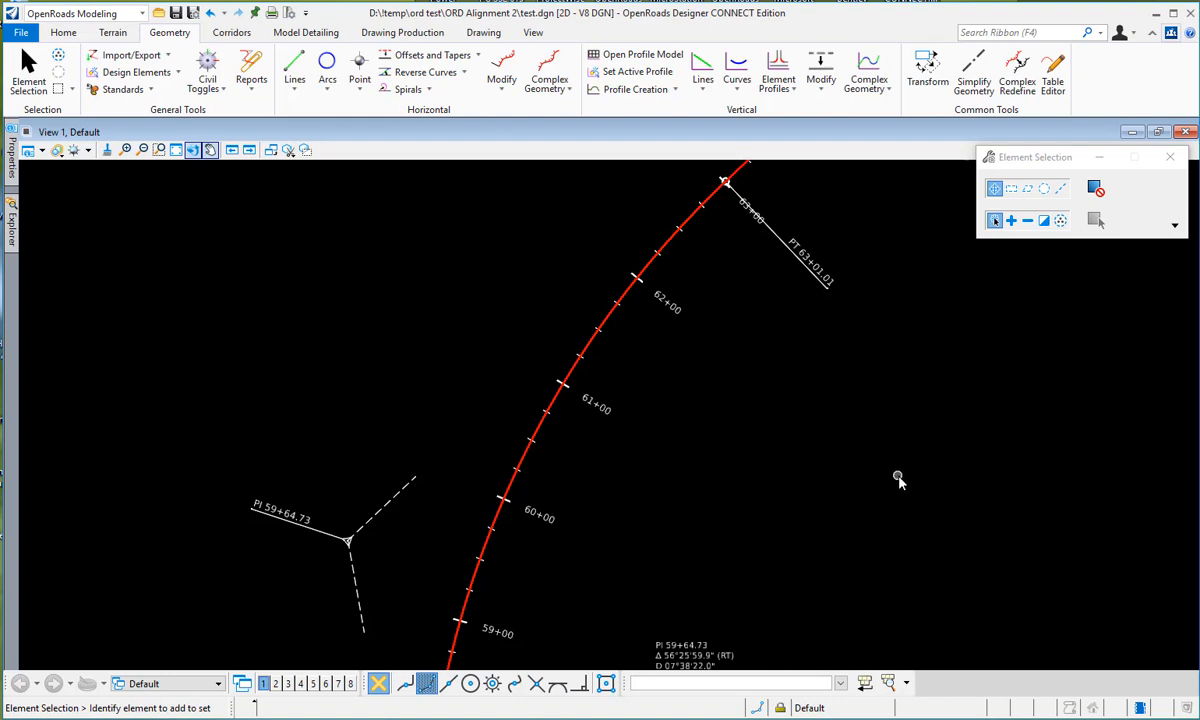
pyautogui.moveTo(705, 452)
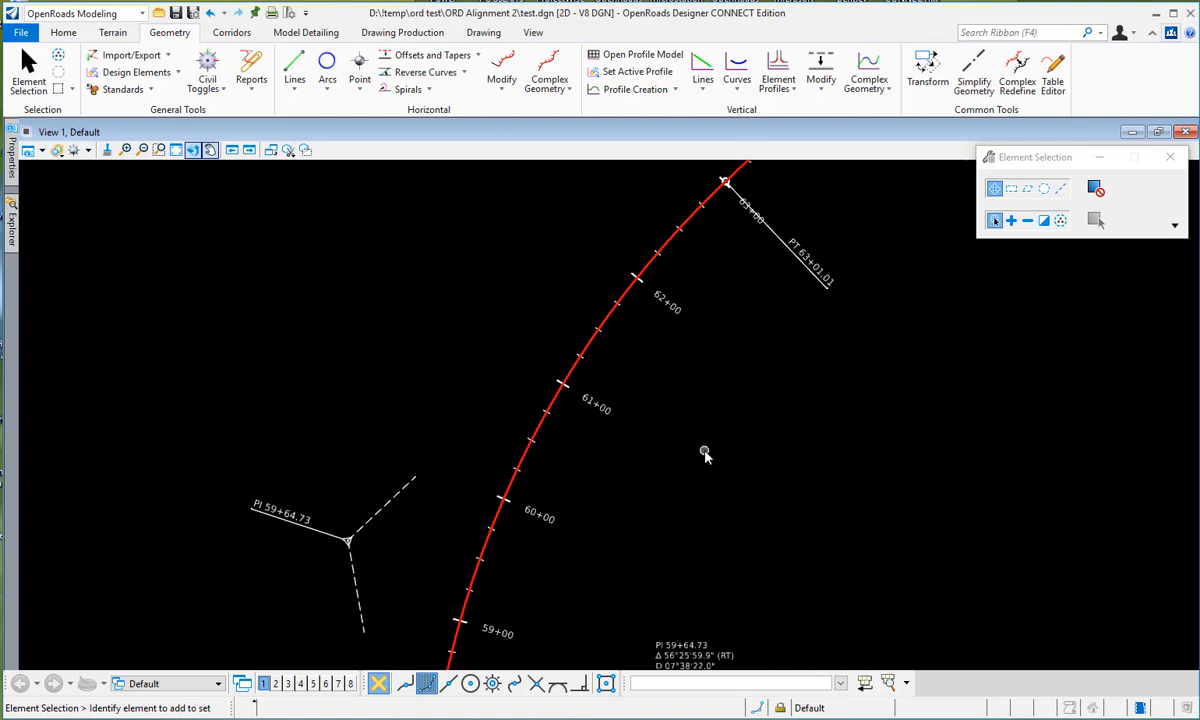
pyautogui.moveTo(688, 447)
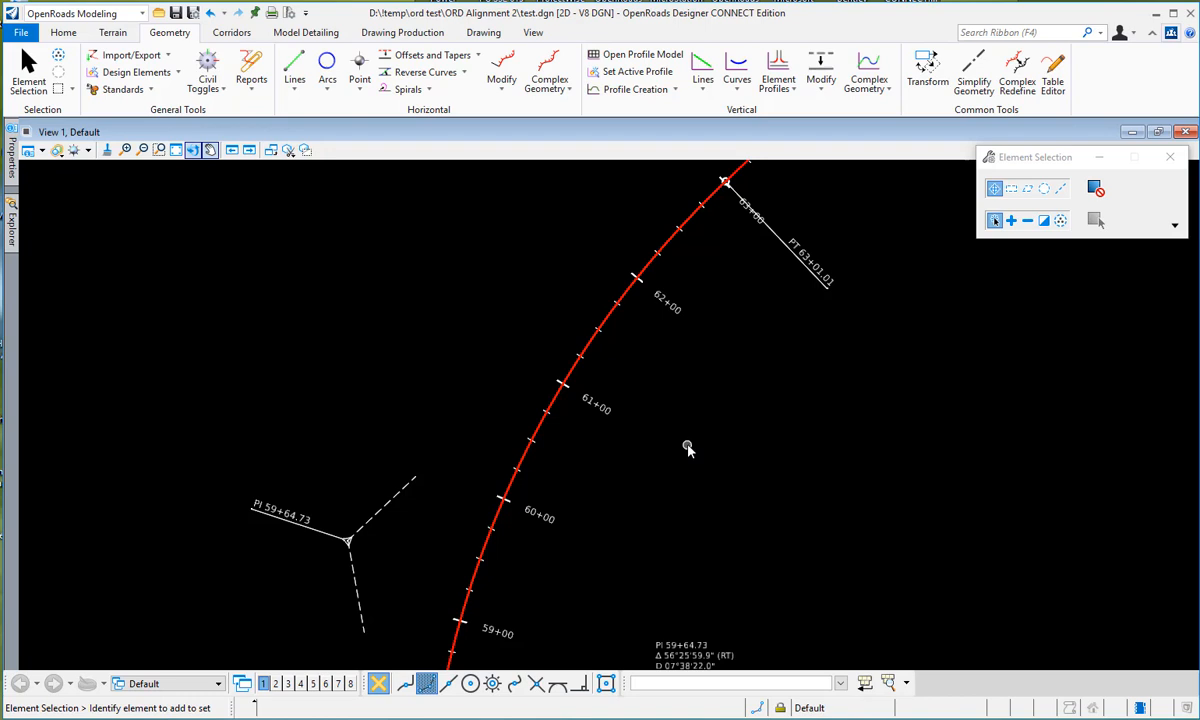
pyautogui.moveTo(219, 232)
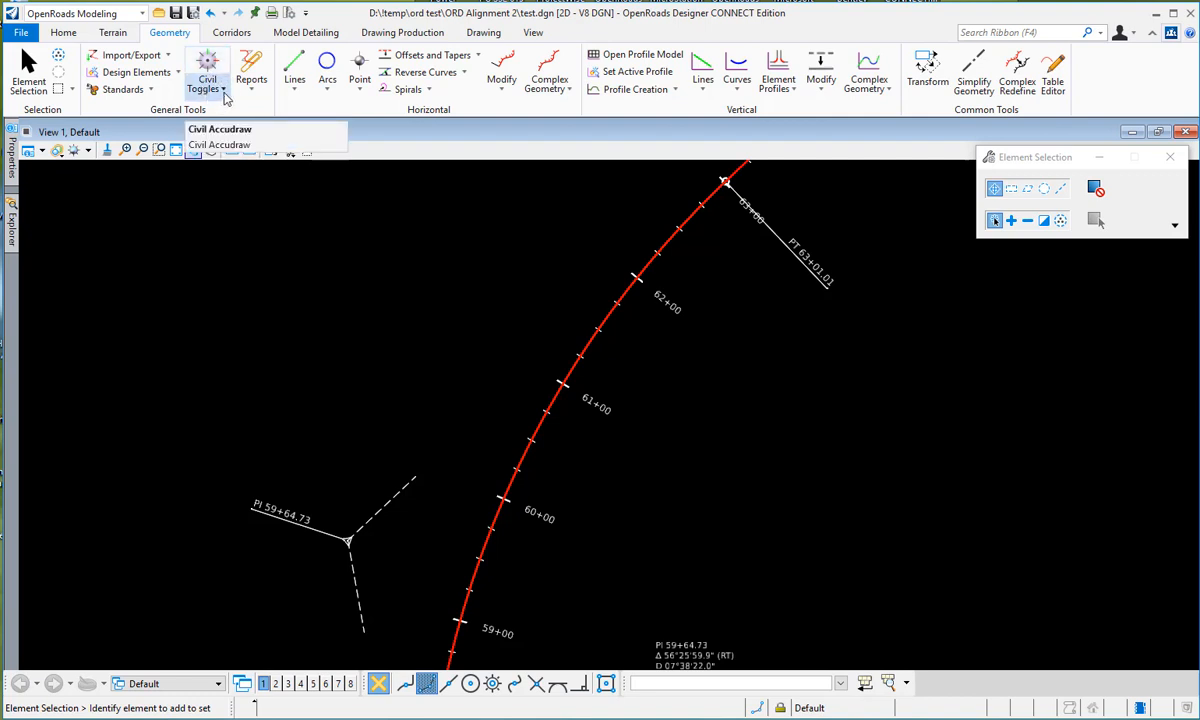
# Turn on Civil AccuDraw from the Civil Toggles list.
pyautogui.click(207, 72)
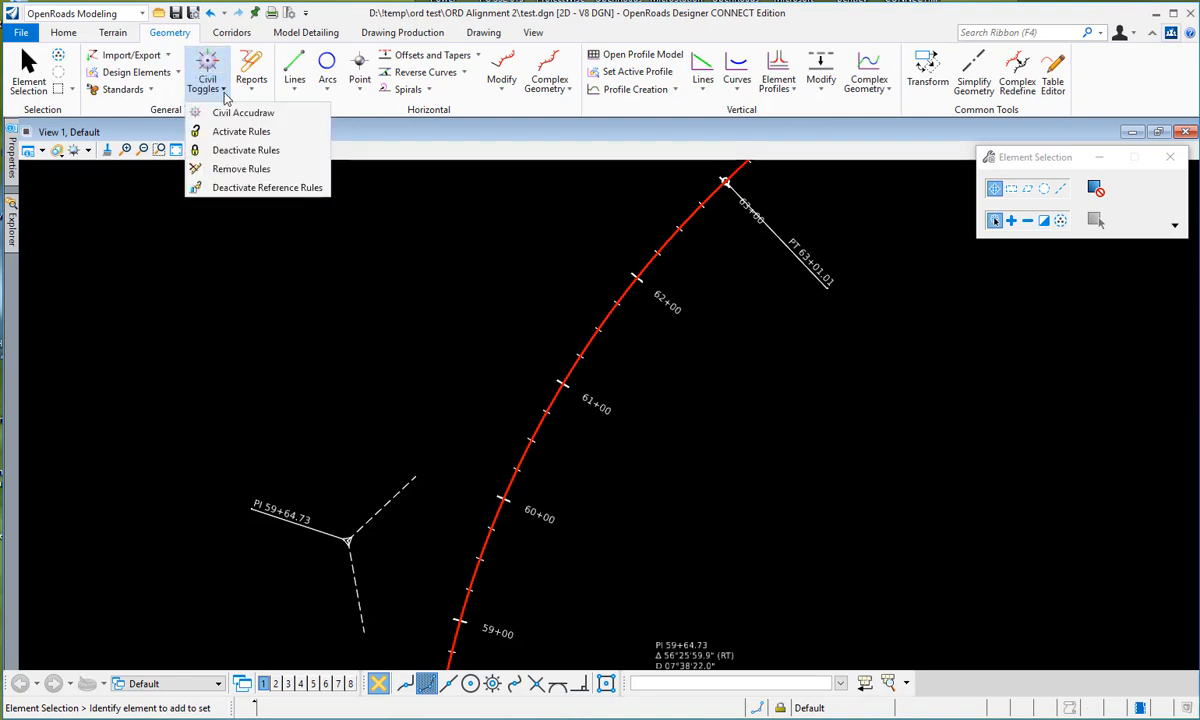
pyautogui.moveTo(243, 112)
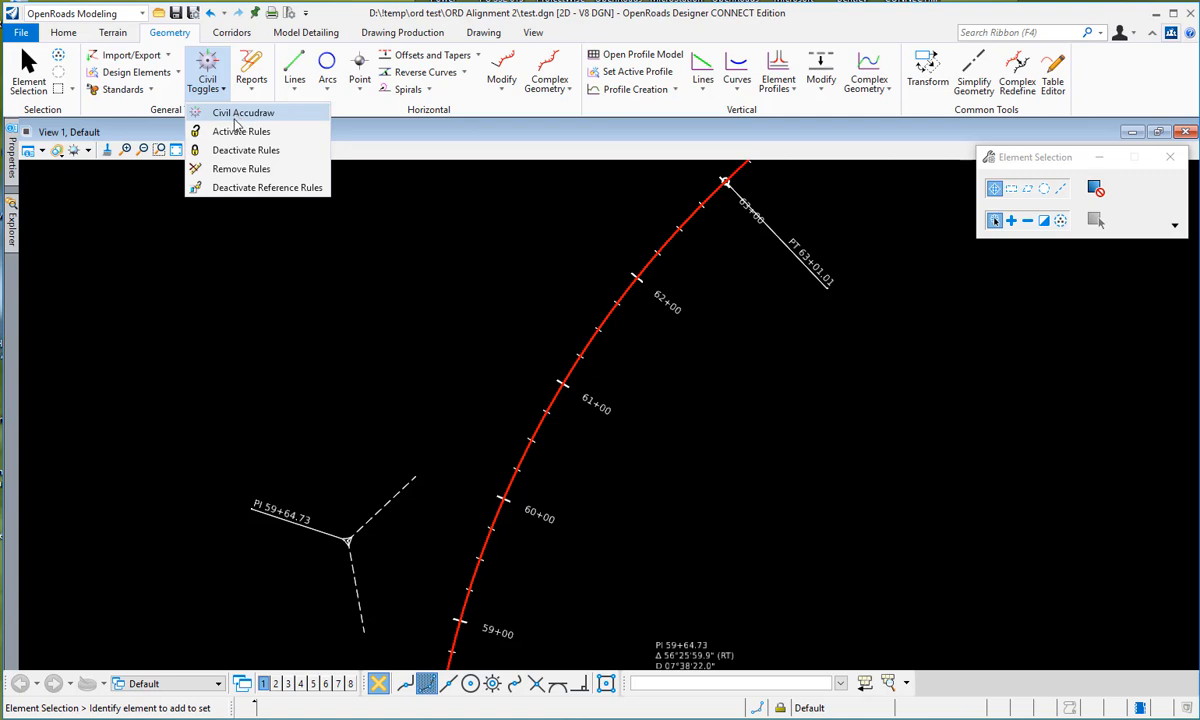
pyautogui.moveTo(254, 123)
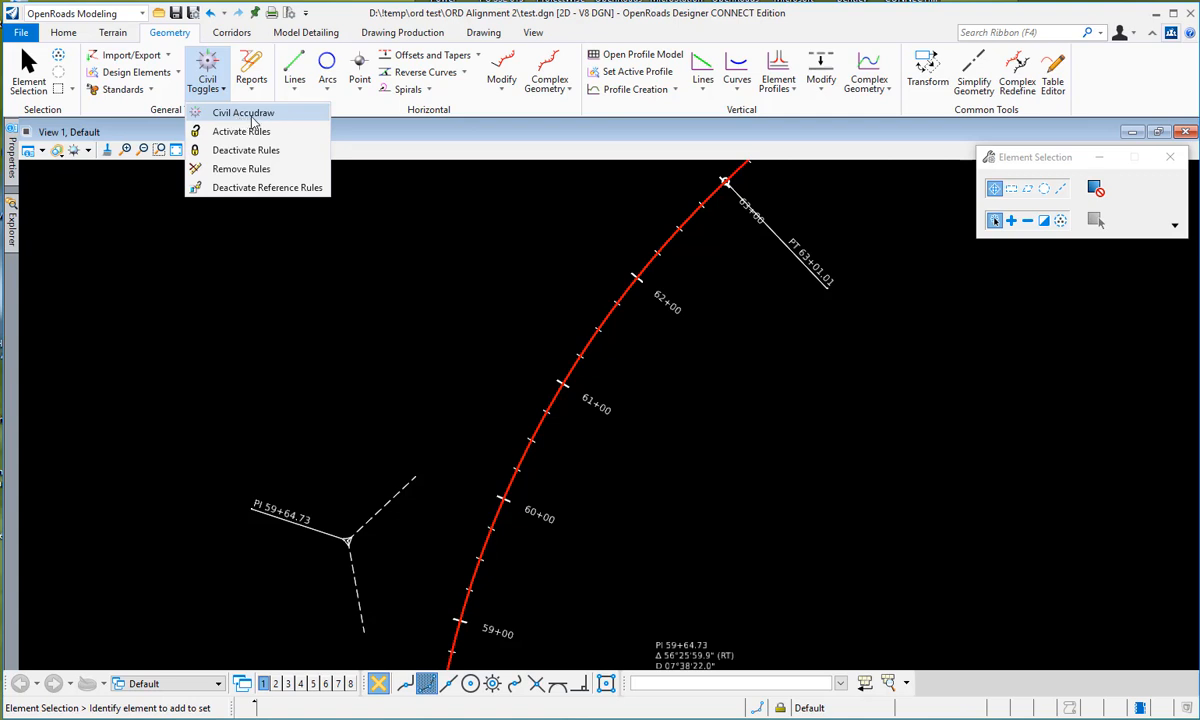
pyautogui.click(244, 112)
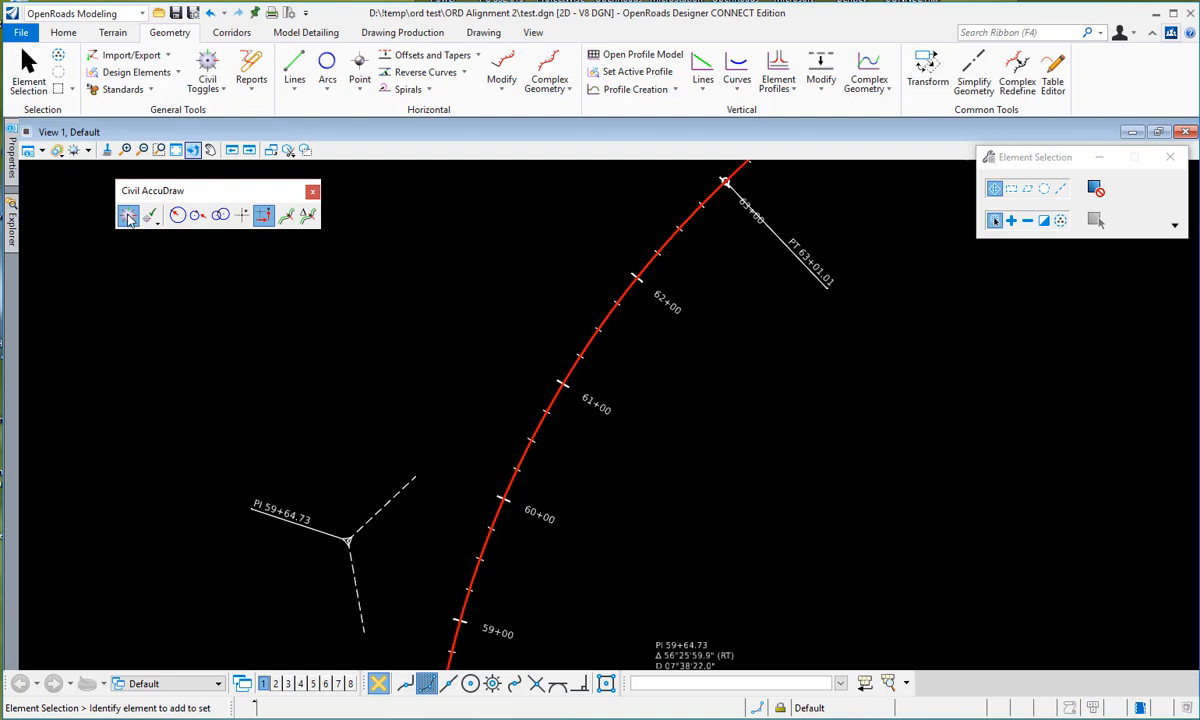
pyautogui.moveTo(128, 216)
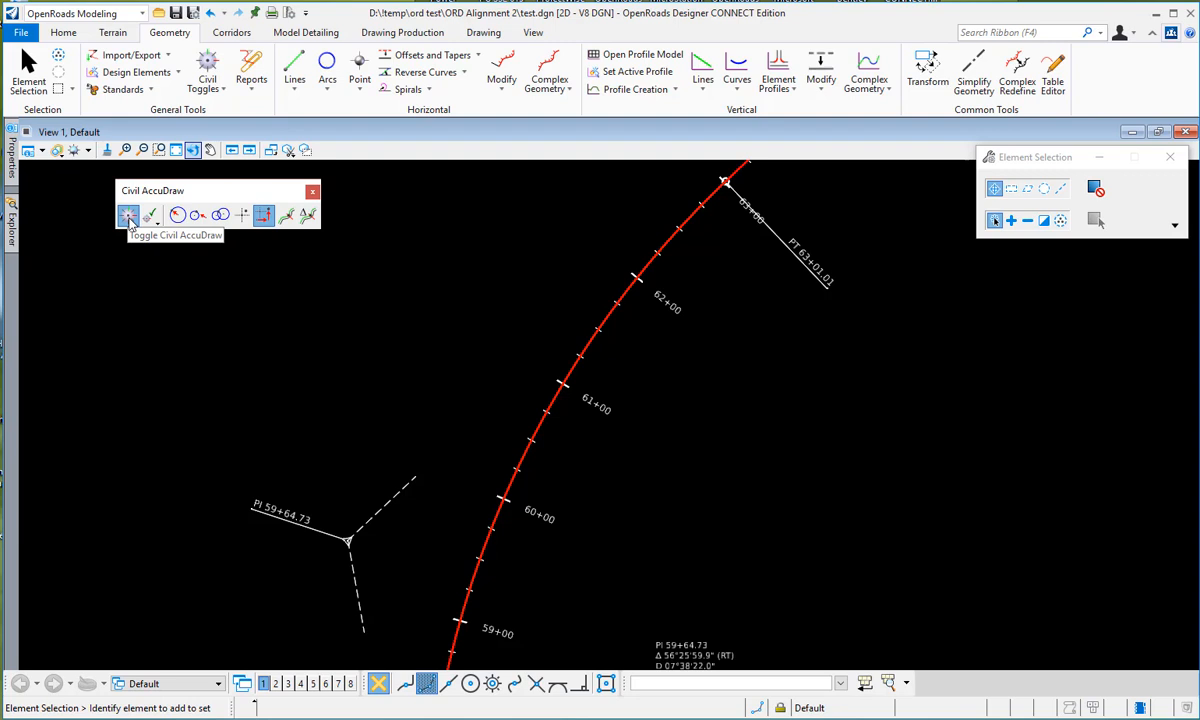
pyautogui.moveTo(149, 215)
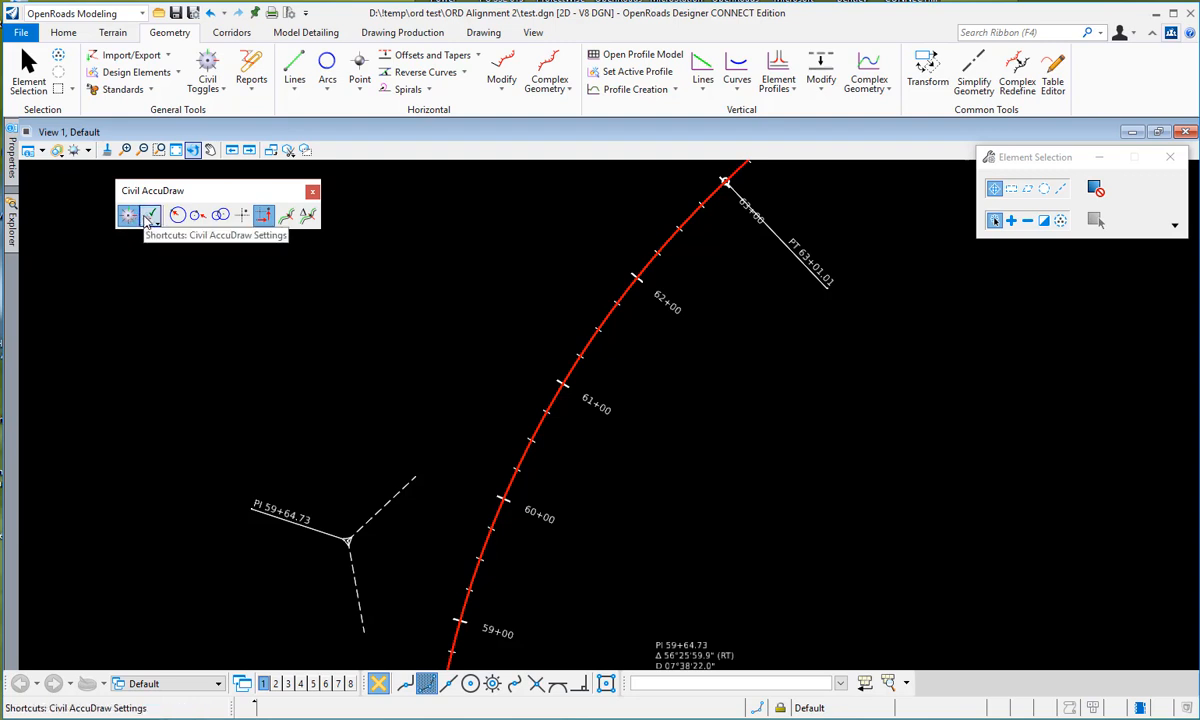
pyautogui.click(150, 215)
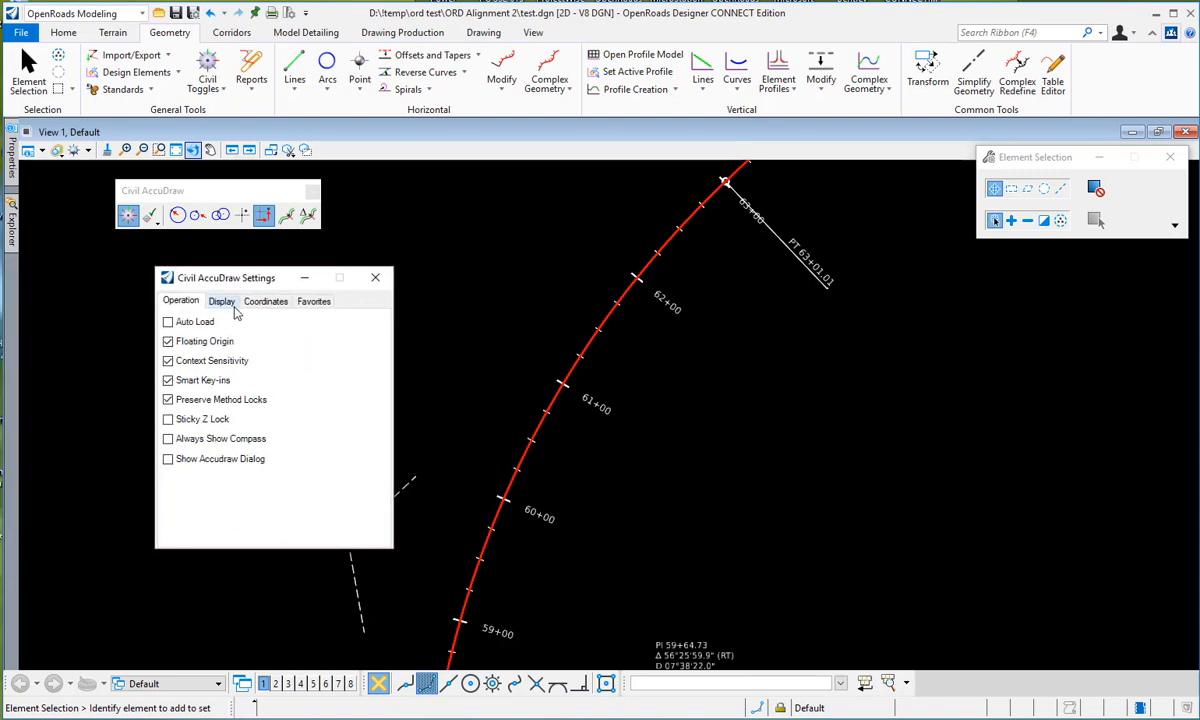
pyautogui.moveTo(347, 300)
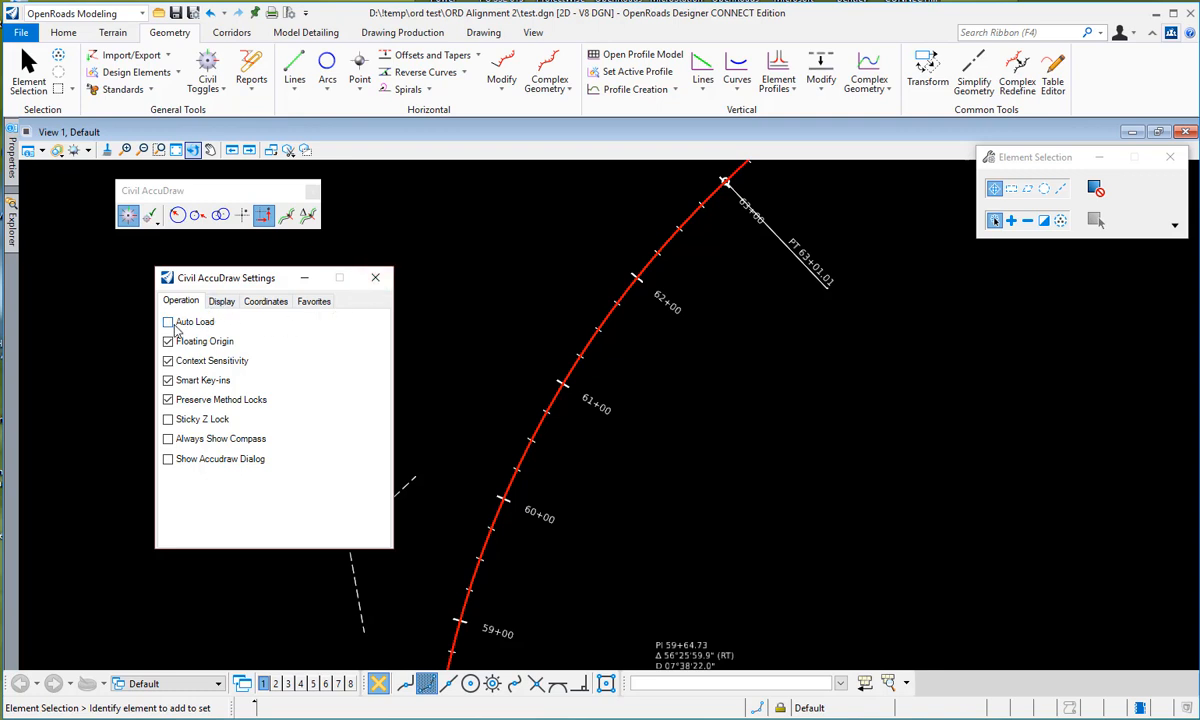
pyautogui.click(221, 301)
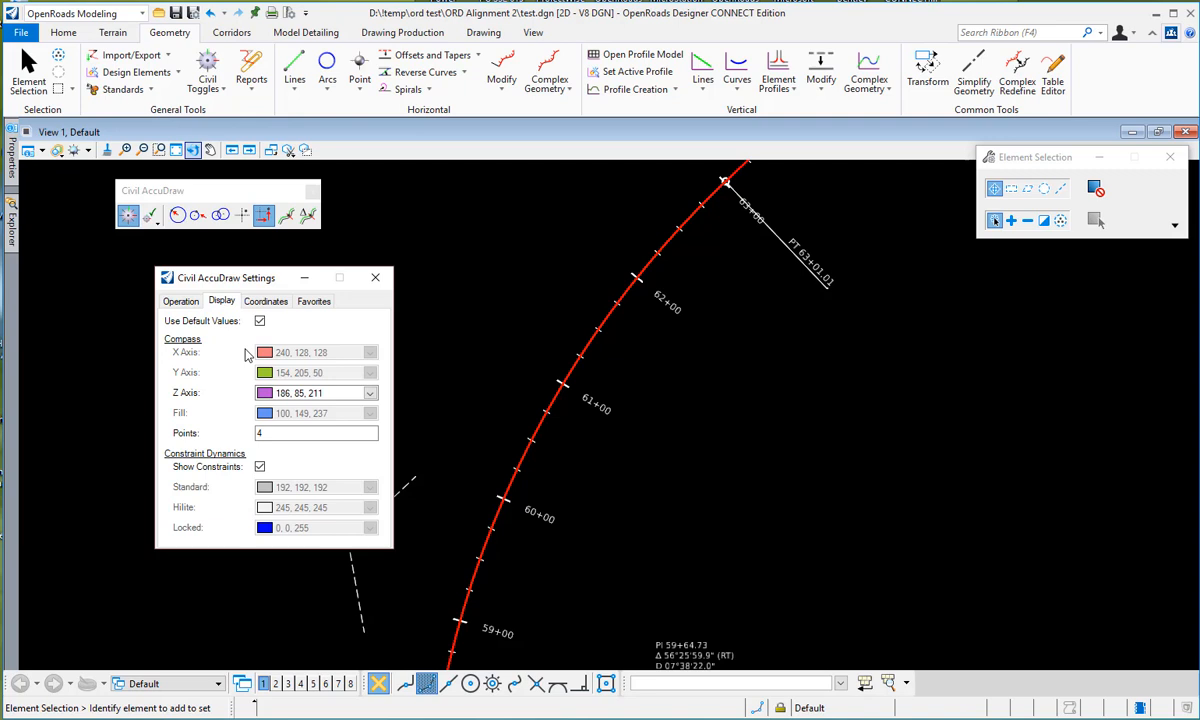
pyautogui.moveTo(250, 355)
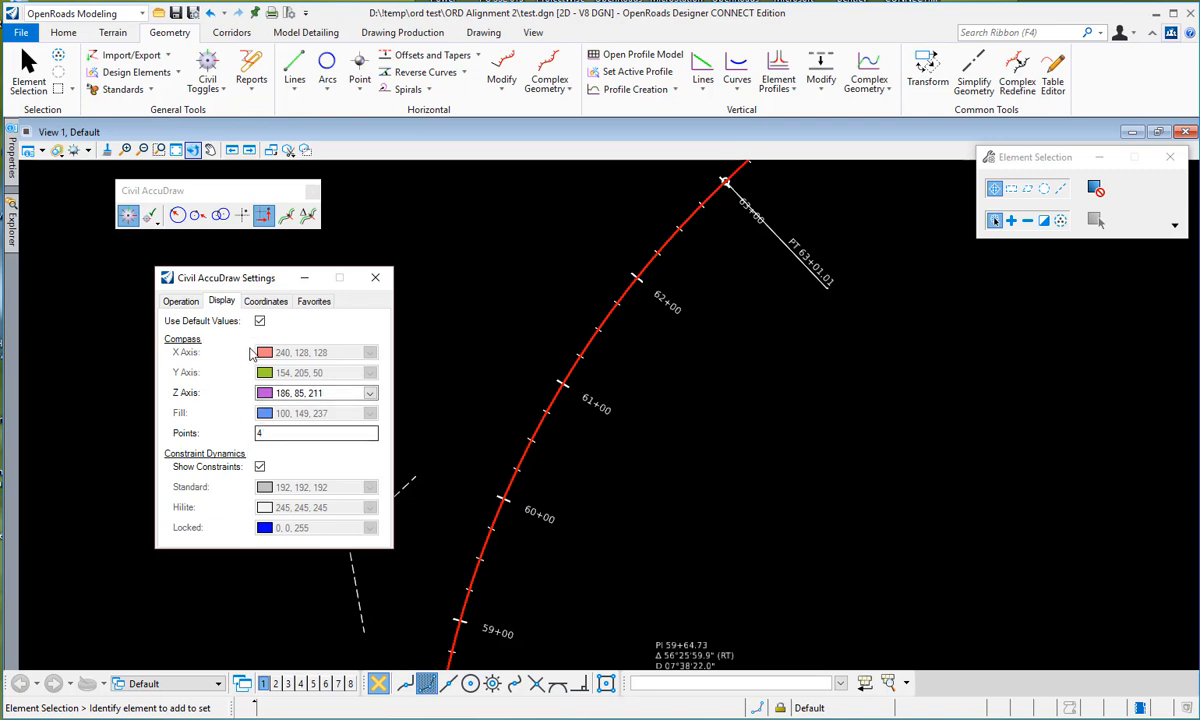
pyautogui.click(266, 301)
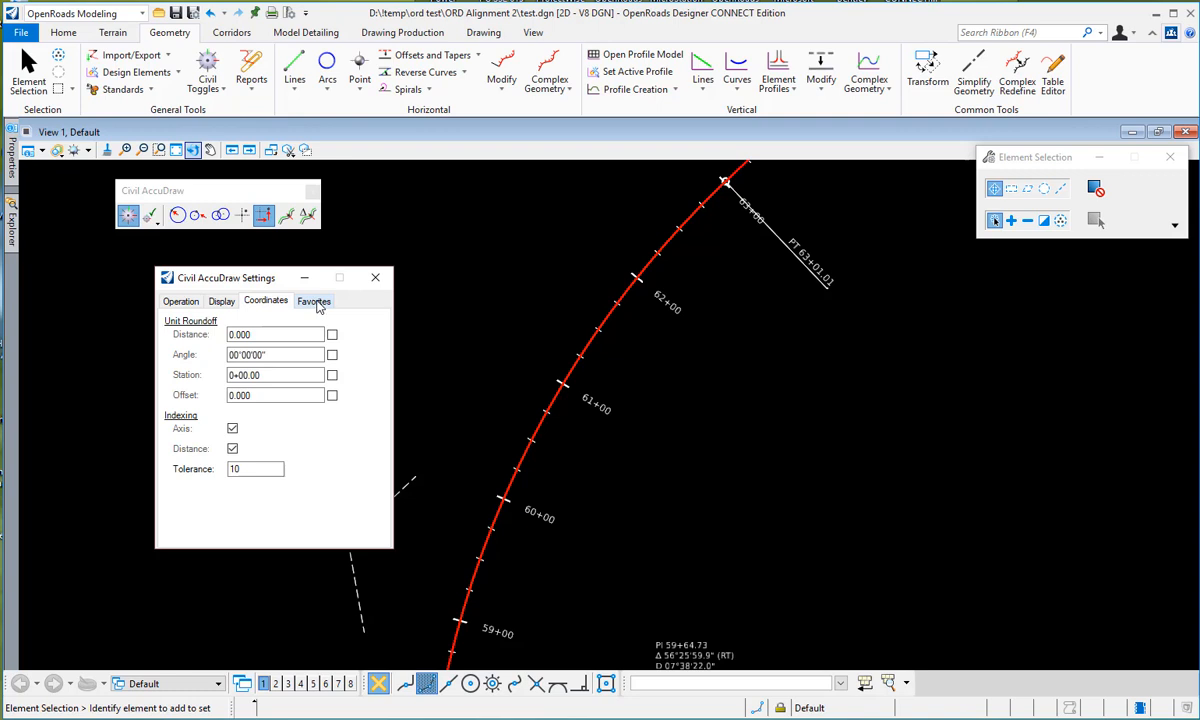
pyautogui.click(314, 301)
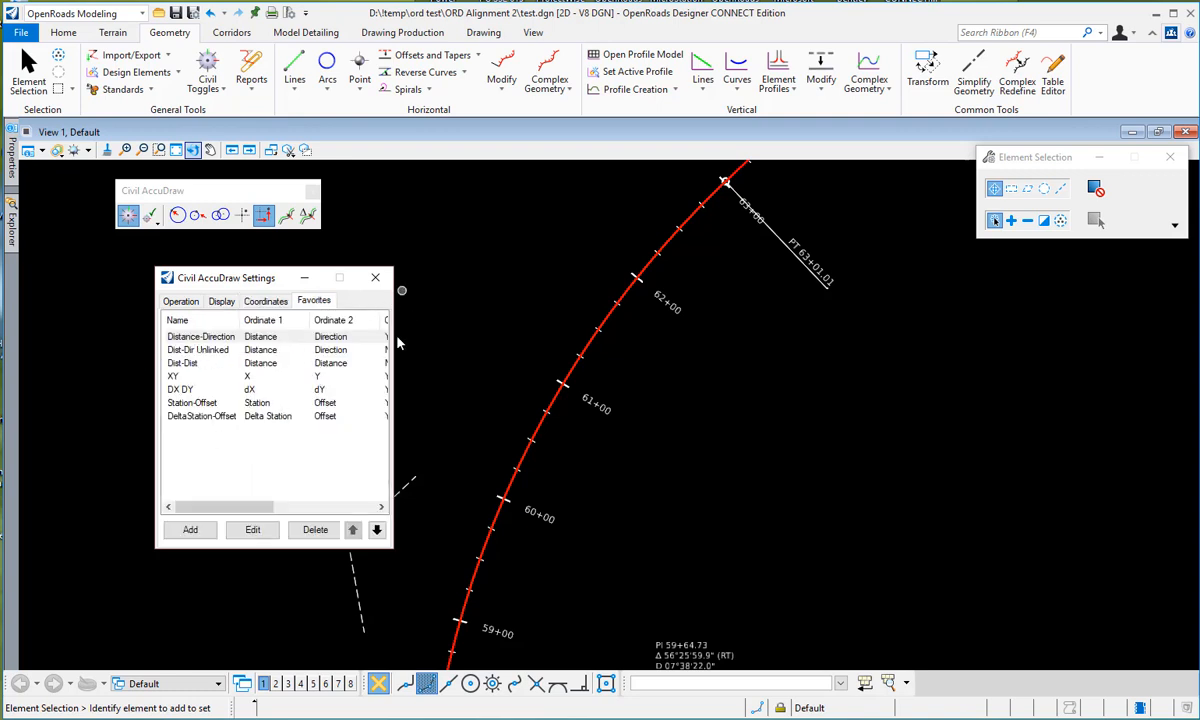
pyautogui.moveTo(393, 390); pyautogui.dragTo(577, 390)
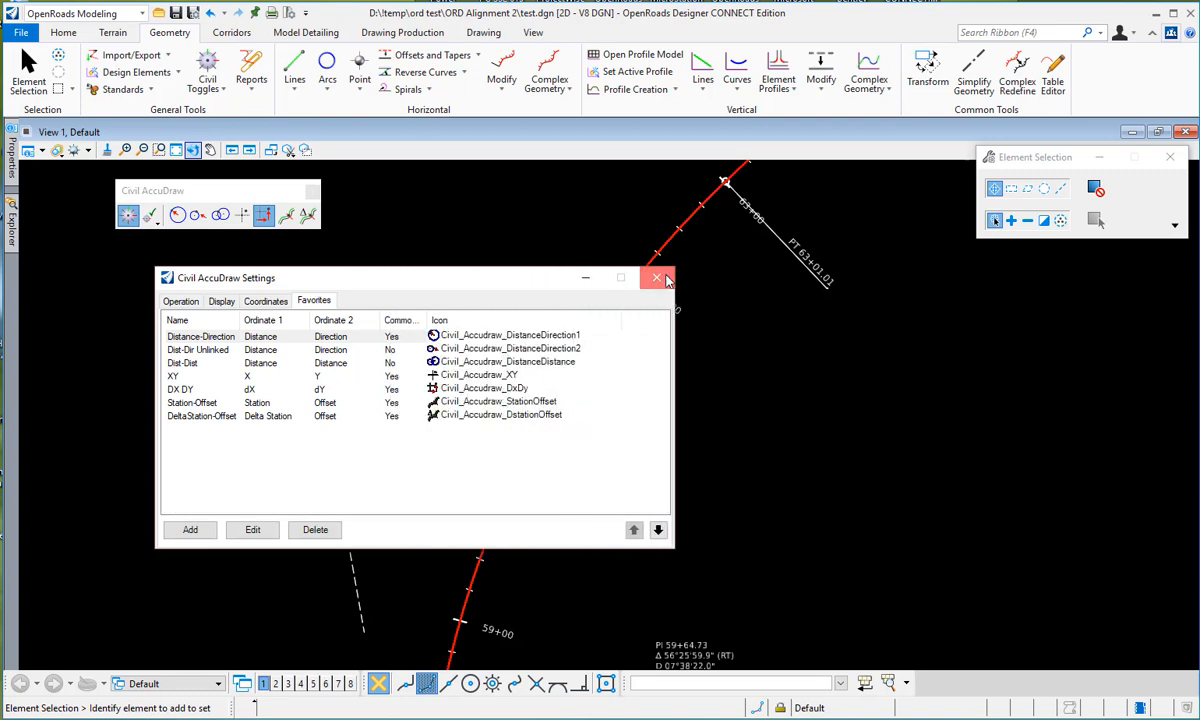
pyautogui.click(656, 277)
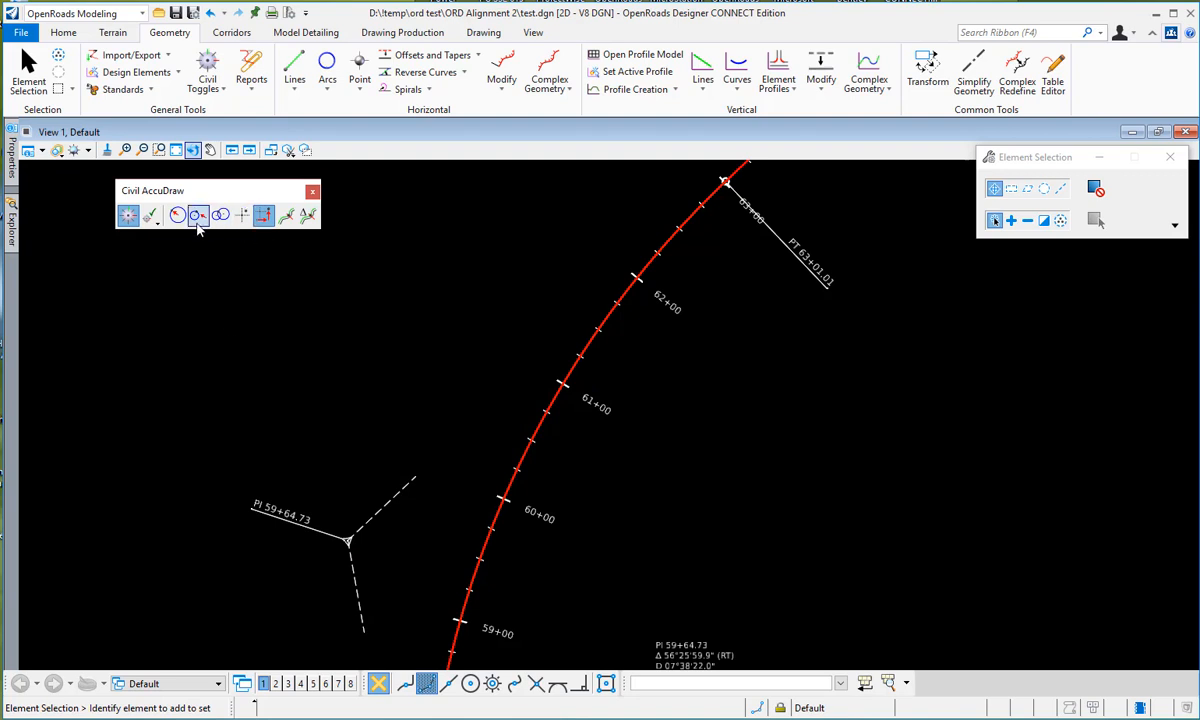
pyautogui.moveTo(177, 215)
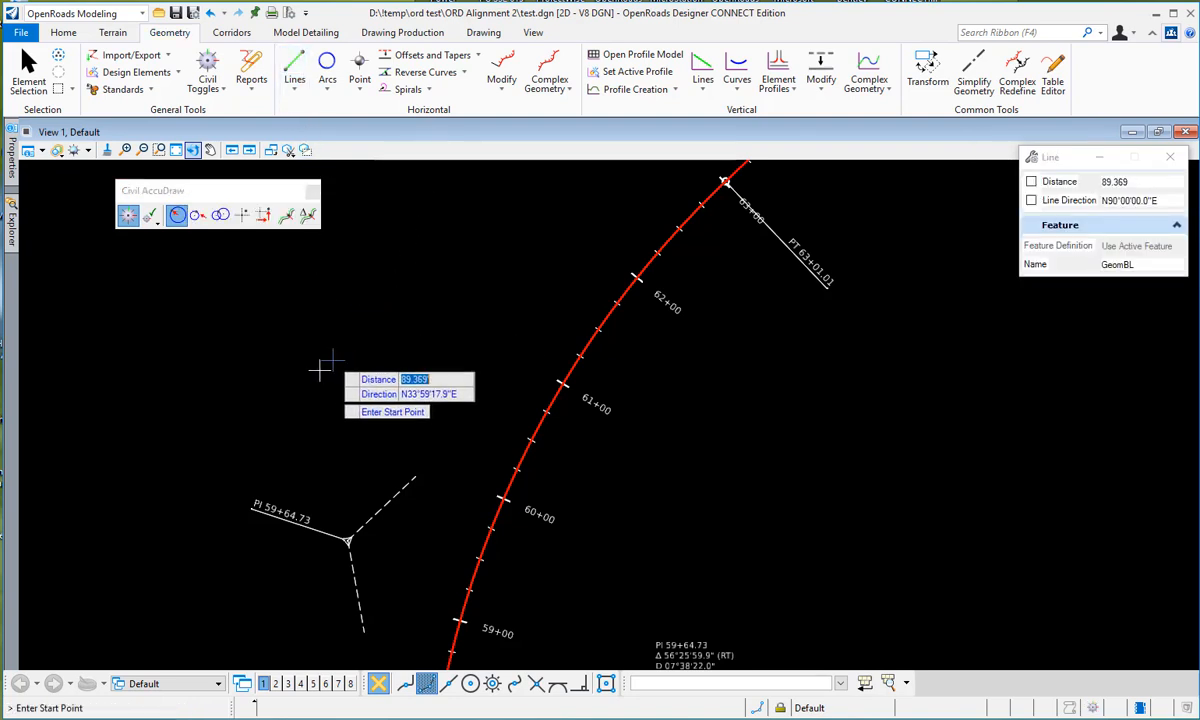
# Switch point entry to DX DY and place the line's start point left of the alignment.
pyautogui.click(300, 385)
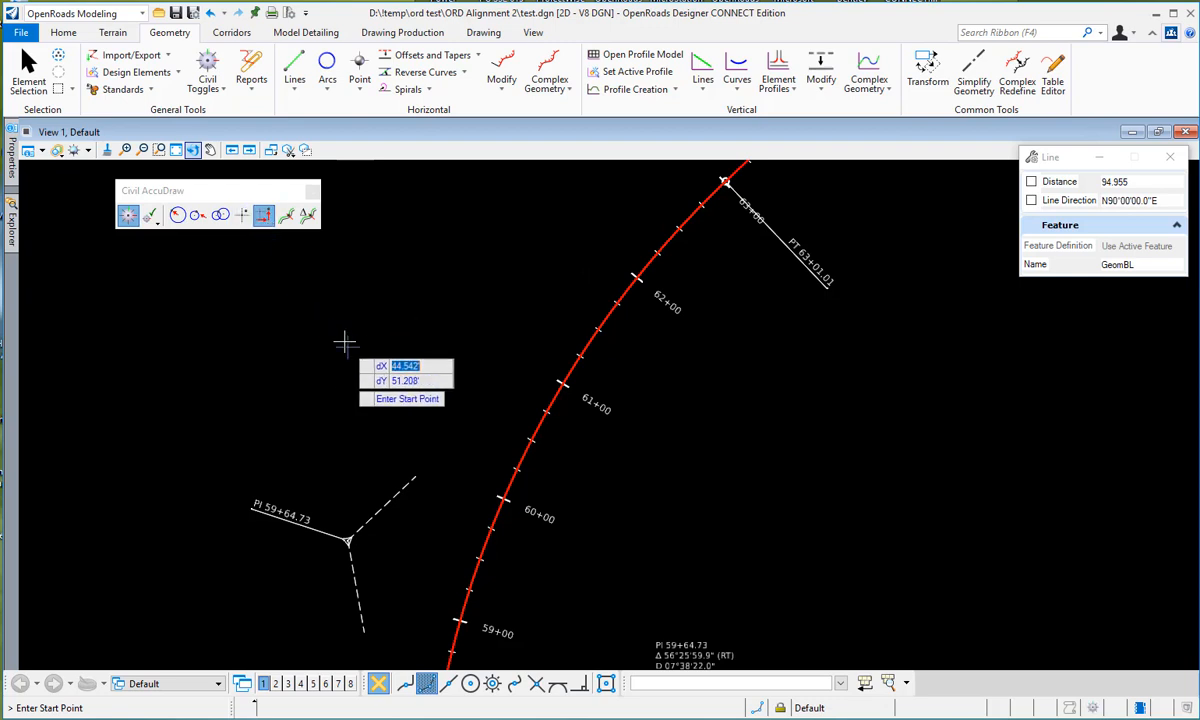
pyautogui.moveTo(322, 361)
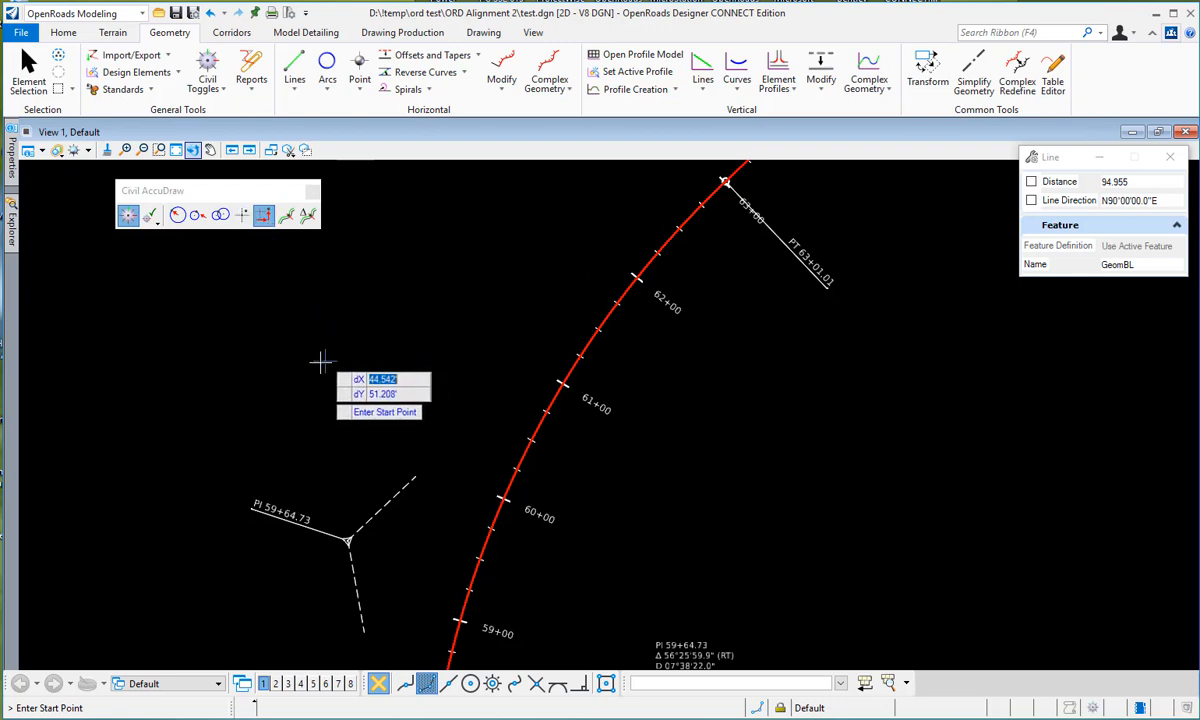
pyautogui.click(323, 362)
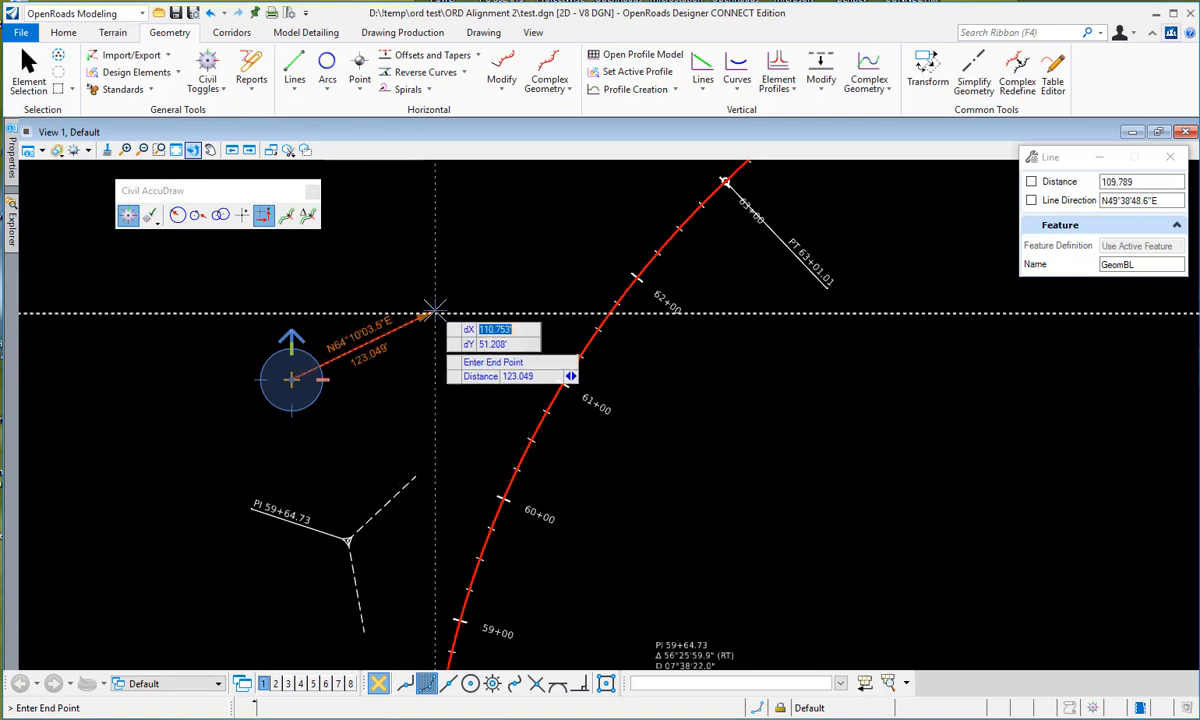
pyautogui.moveTo(383, 297)
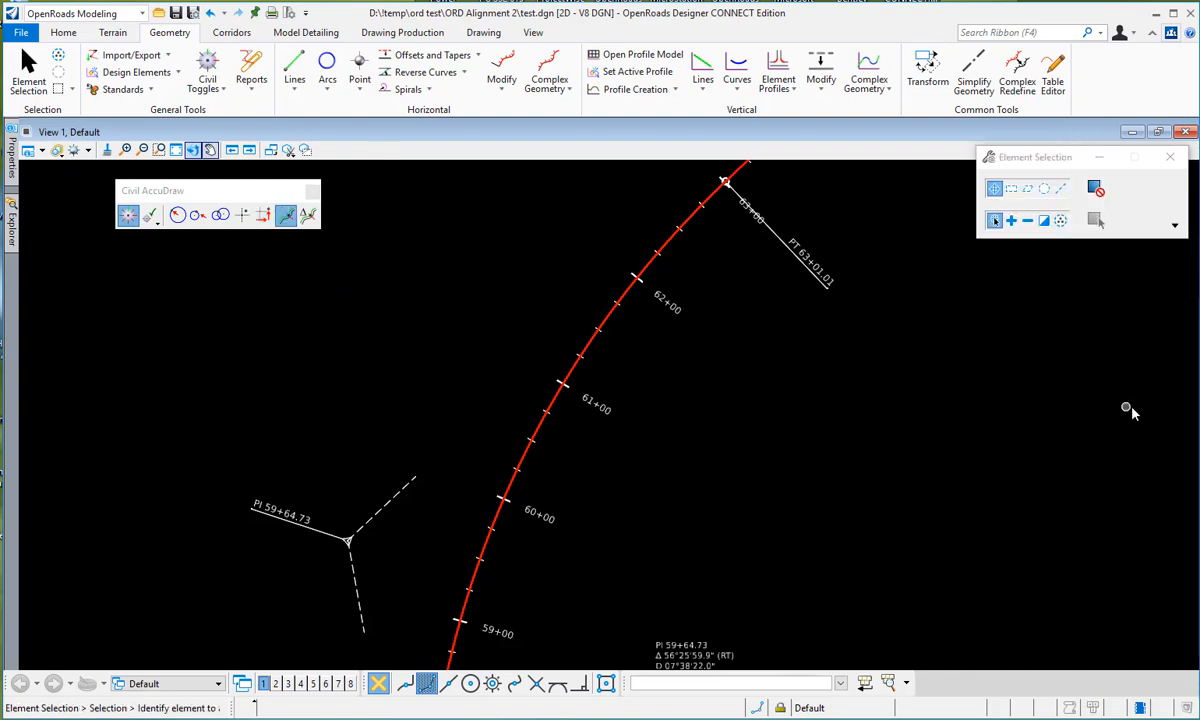
pyautogui.moveTo(953, 461)
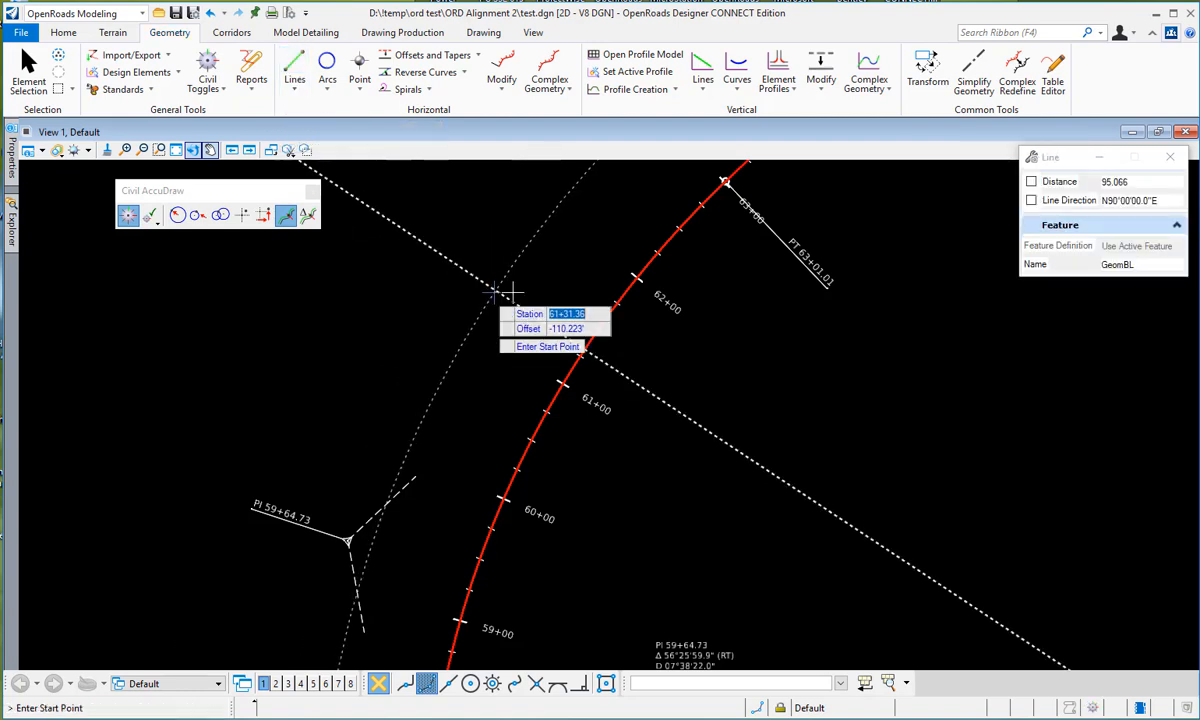
pyautogui.moveTo(595, 235)
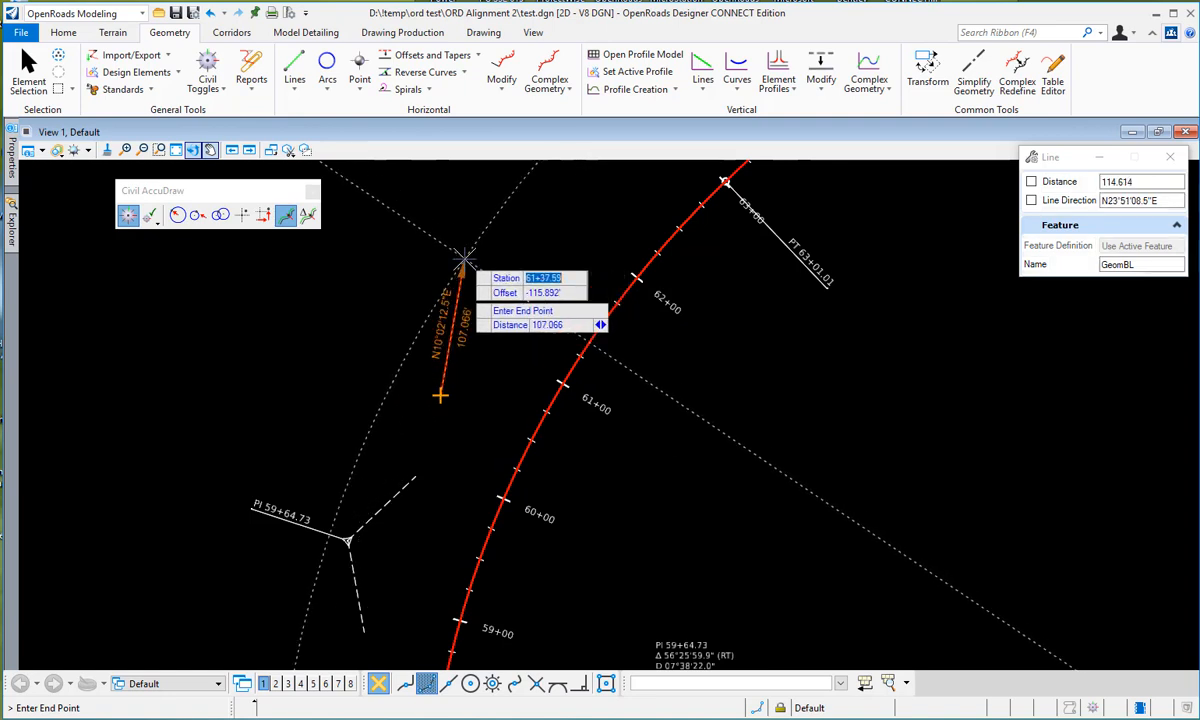
pyautogui.moveTo(525, 245)
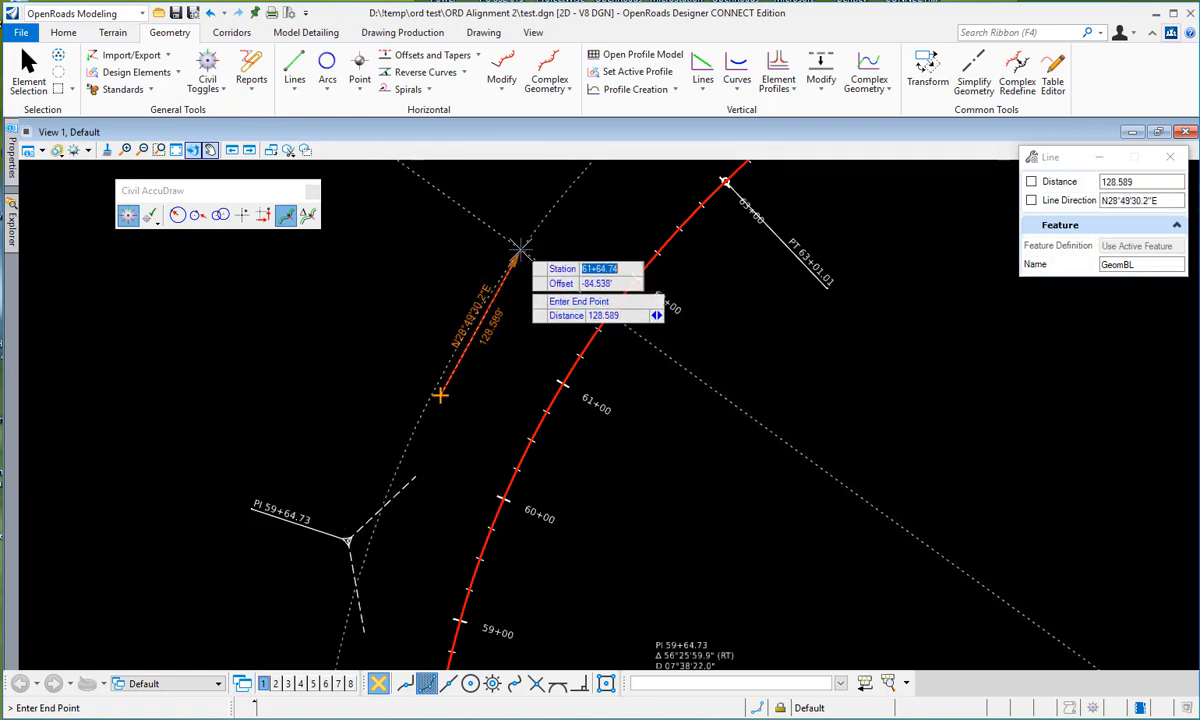
# Locate the line's end point at station 62+00, offset -100.000.
pyautogui.write('62+00.00')
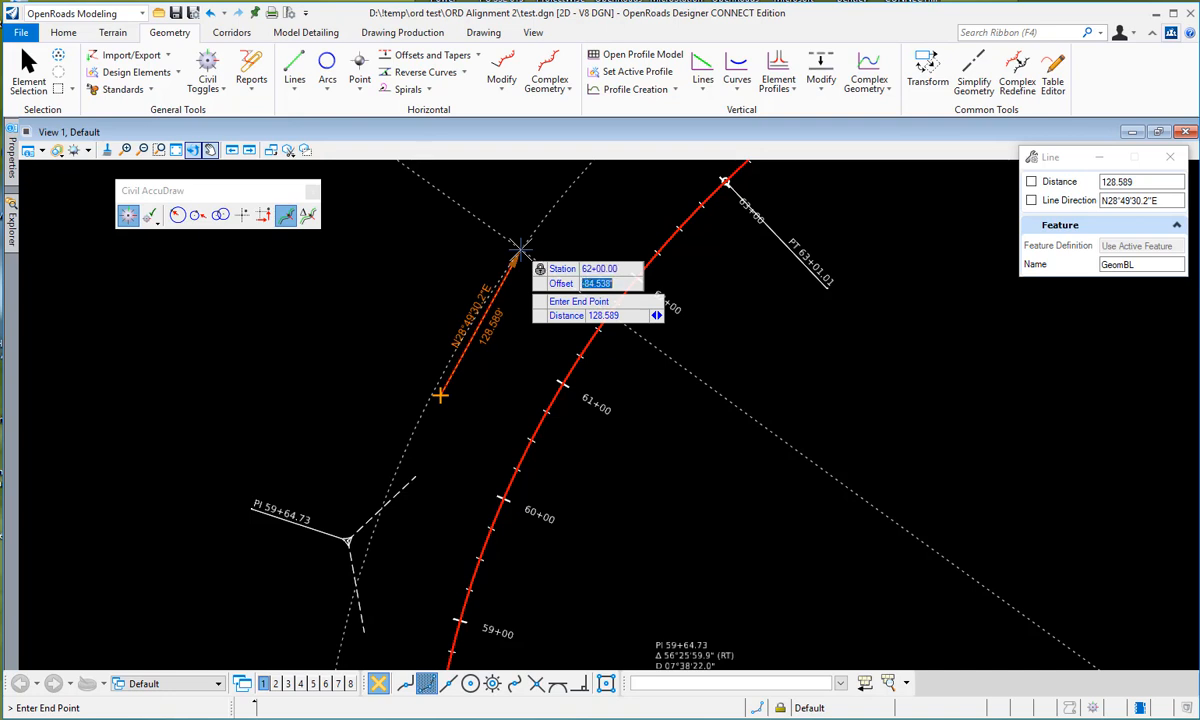
pyautogui.write('-100.000')
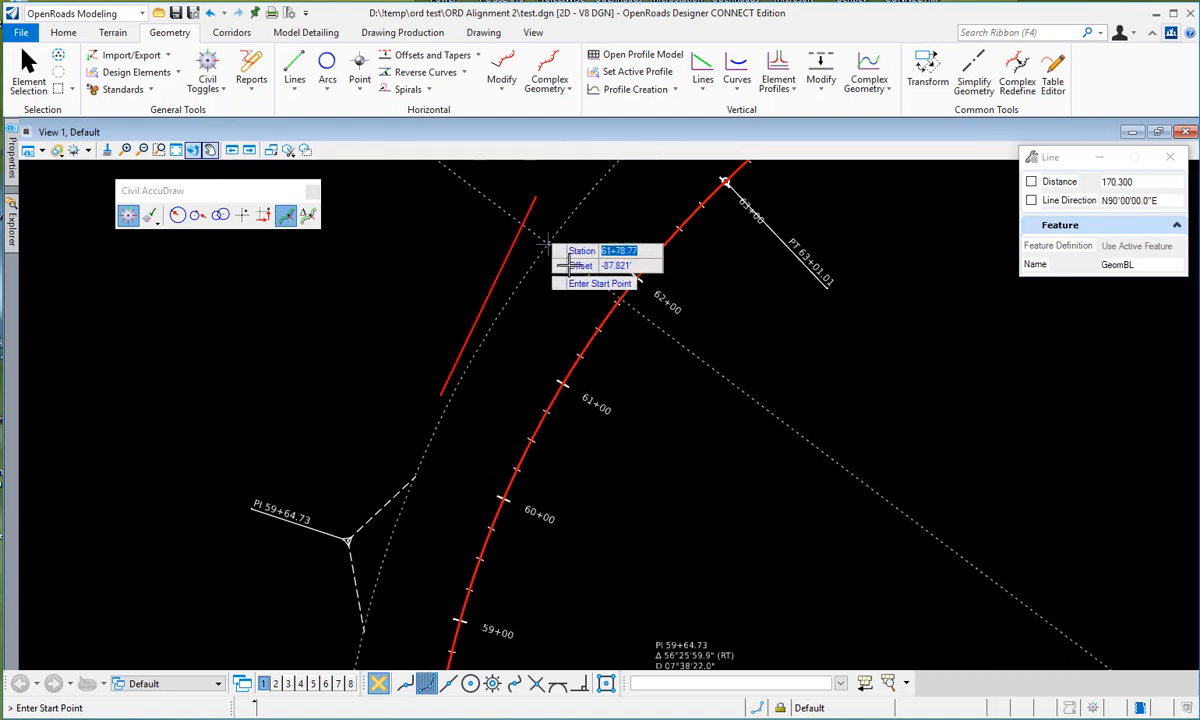
pyautogui.moveTo(575, 272)
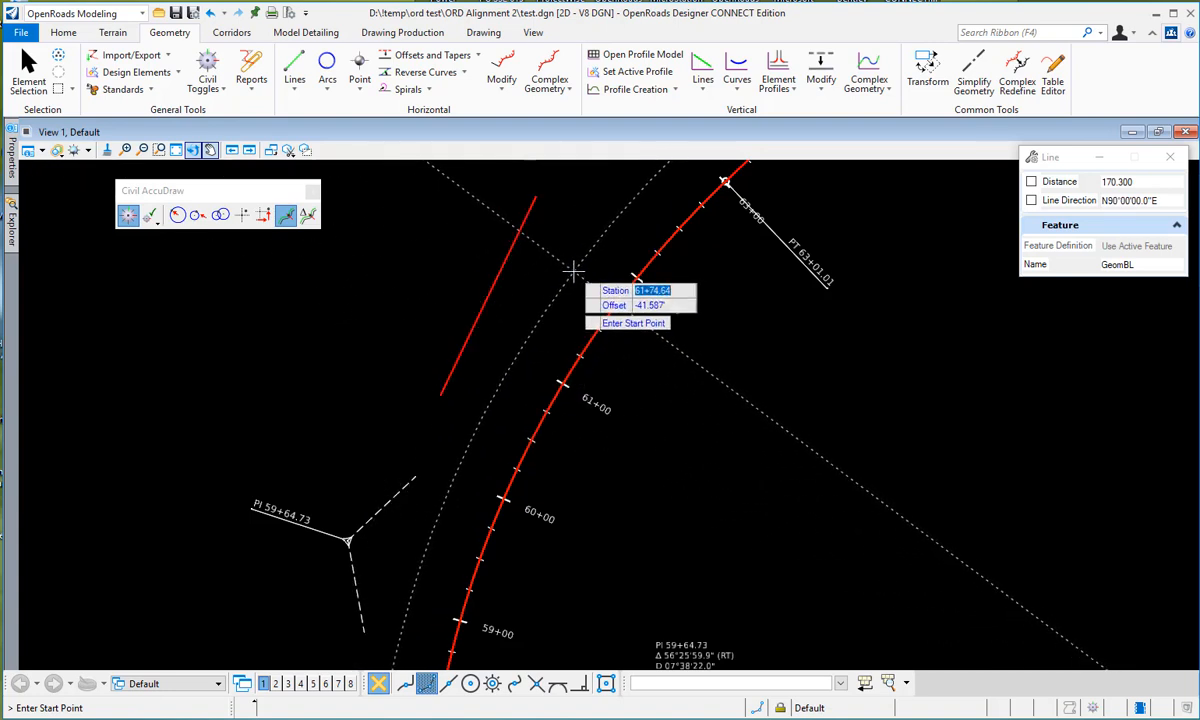
pyautogui.moveTo(567, 275)
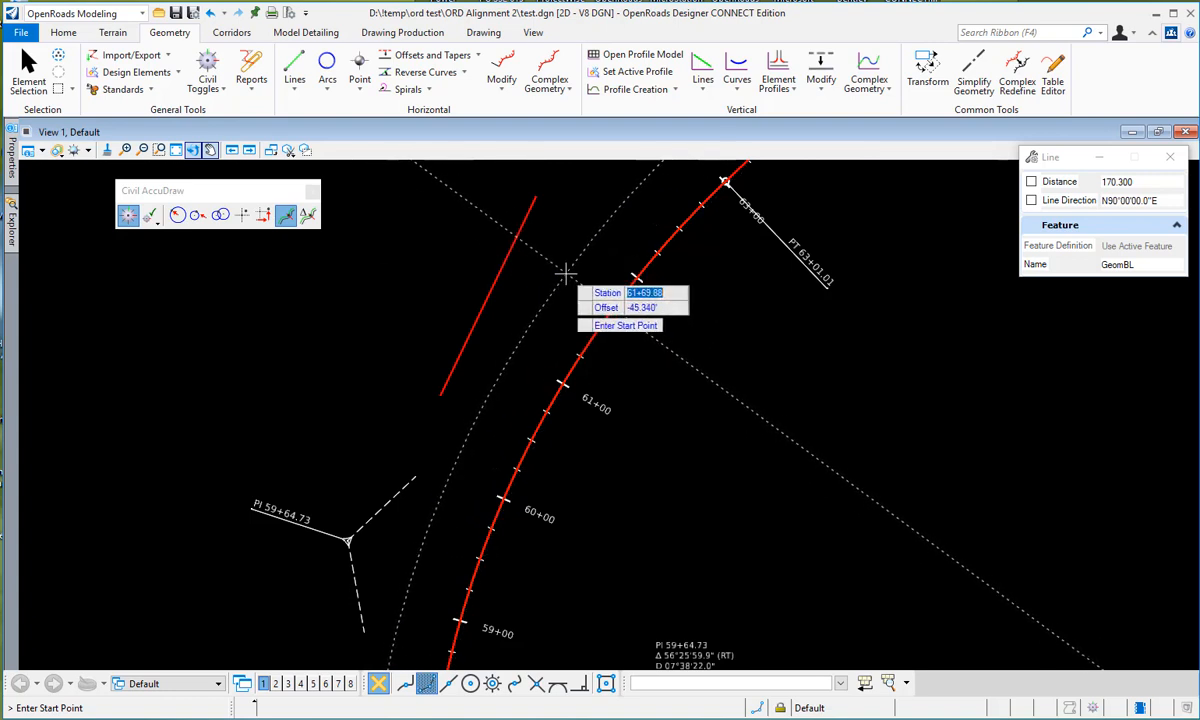